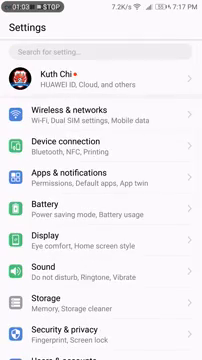
# - Scroll the main Settings list to find and open Smart assistance
pyautogui.scroll(-3)
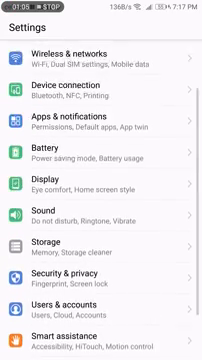
pyautogui.scroll(-3)
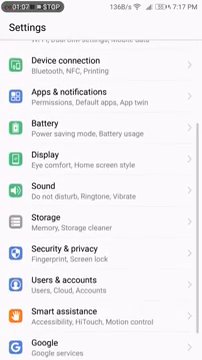
pyautogui.scroll(-3)
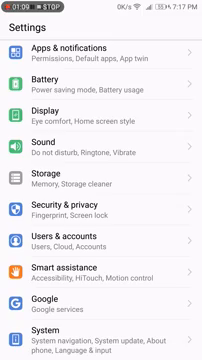
pyautogui.scroll(-3)
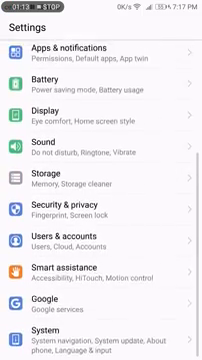
pyautogui.scroll(3)
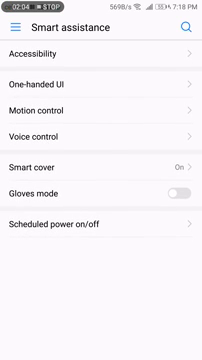
# - Open Voice control and reach the Quick calling page, where it is on
pyautogui.click(101, 130)
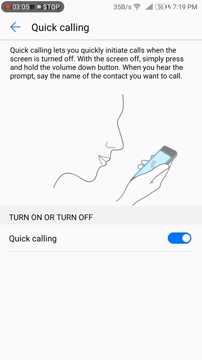
# - Search Settings for 'quick' and open the Voice control page showing Quick calling
pyautogui.click(18, 22)
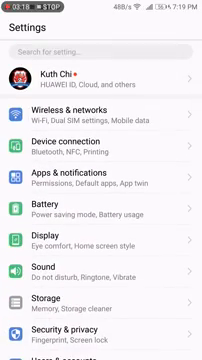
pyautogui.click(100, 48)
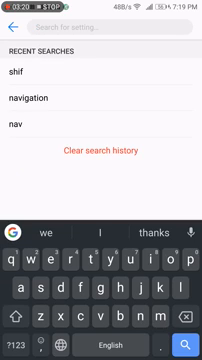
pyautogui.write('q')
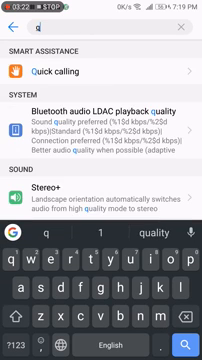
pyautogui.write('quick')
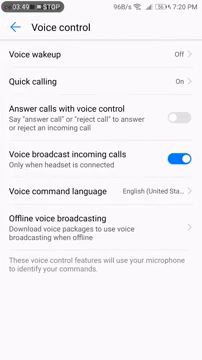
# - Open Quick calling and switch its toggle on so it turns blue
pyautogui.click(100, 103)
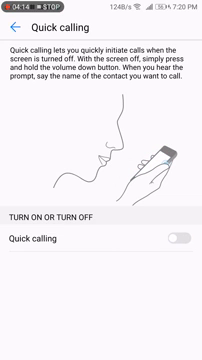
pyautogui.click(179, 291)
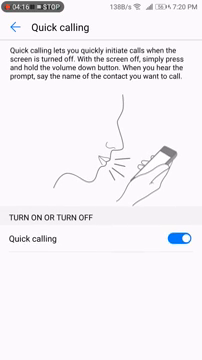